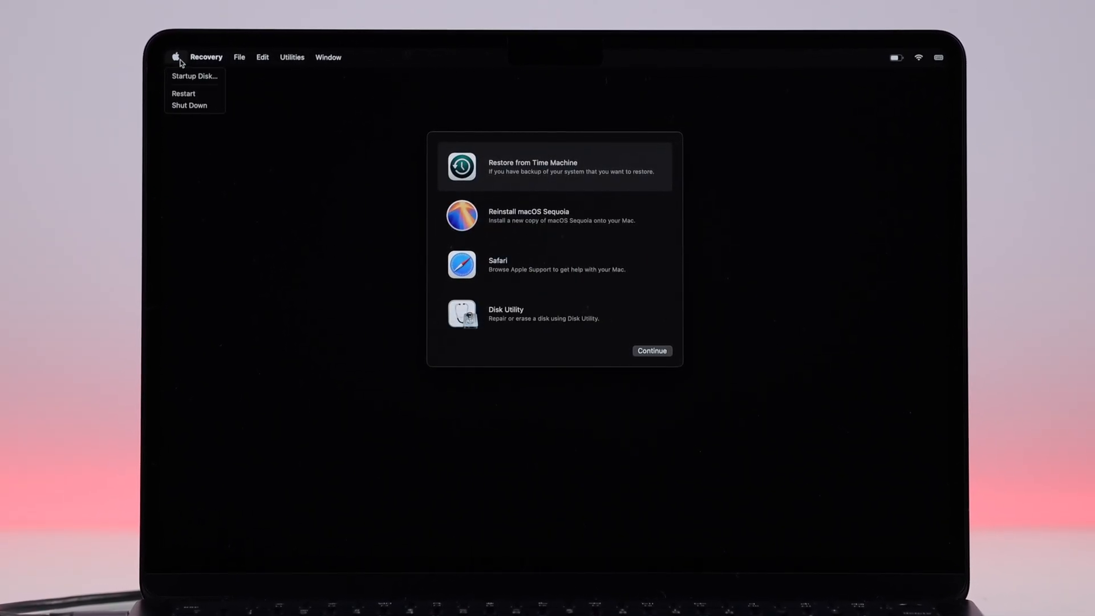
# Restart into Recovery and unlock the known user account with its password to reach the utilities.
pyautogui.click(195, 75)
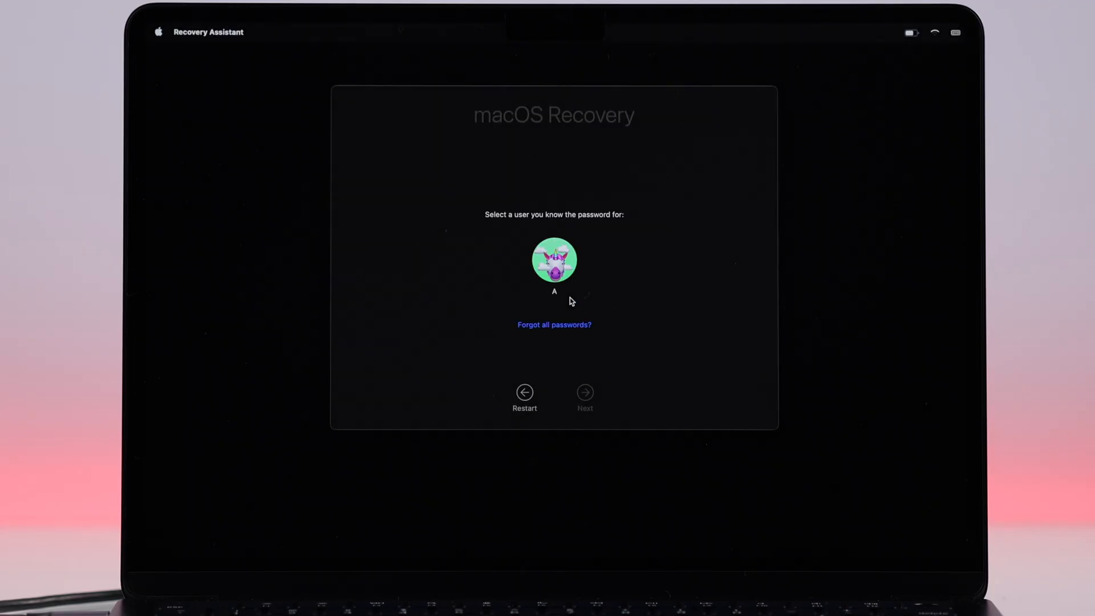
pyautogui.click(554, 264)
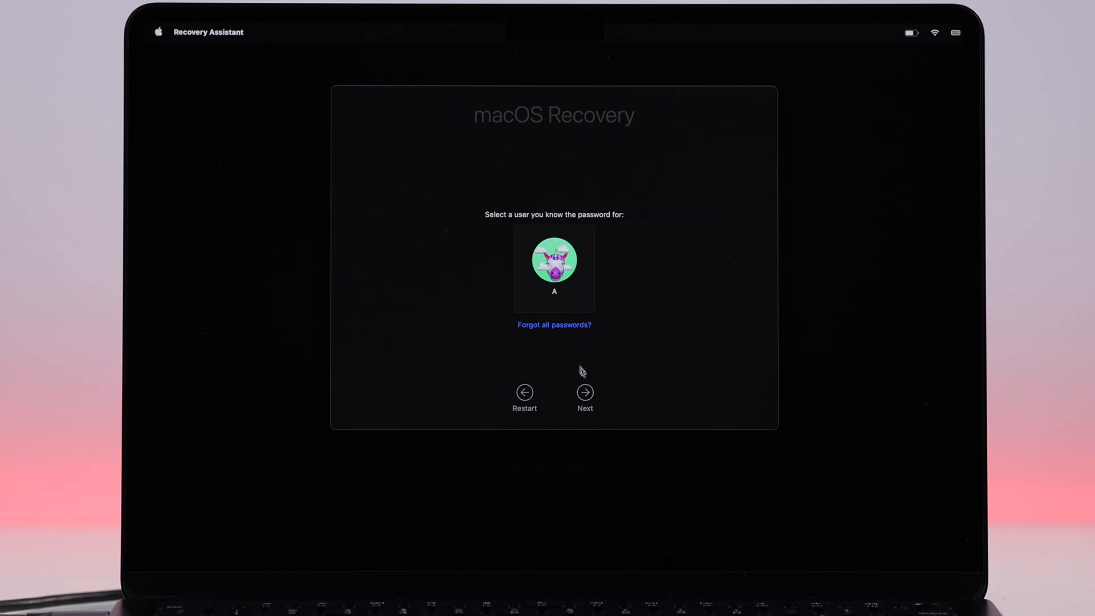
pyautogui.click(585, 391)
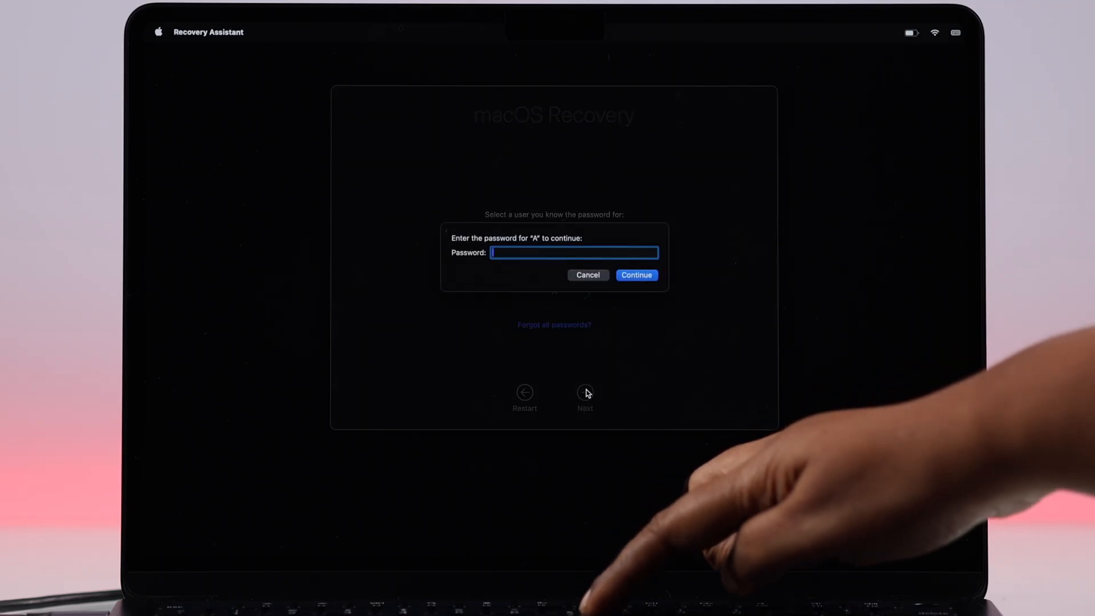
pyautogui.click(636, 275)
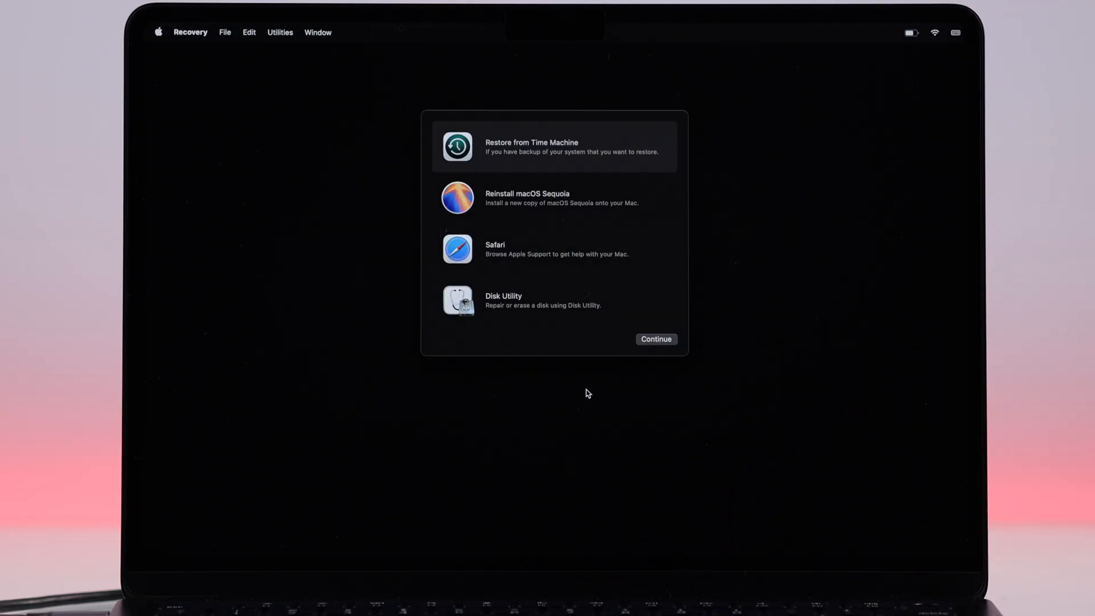